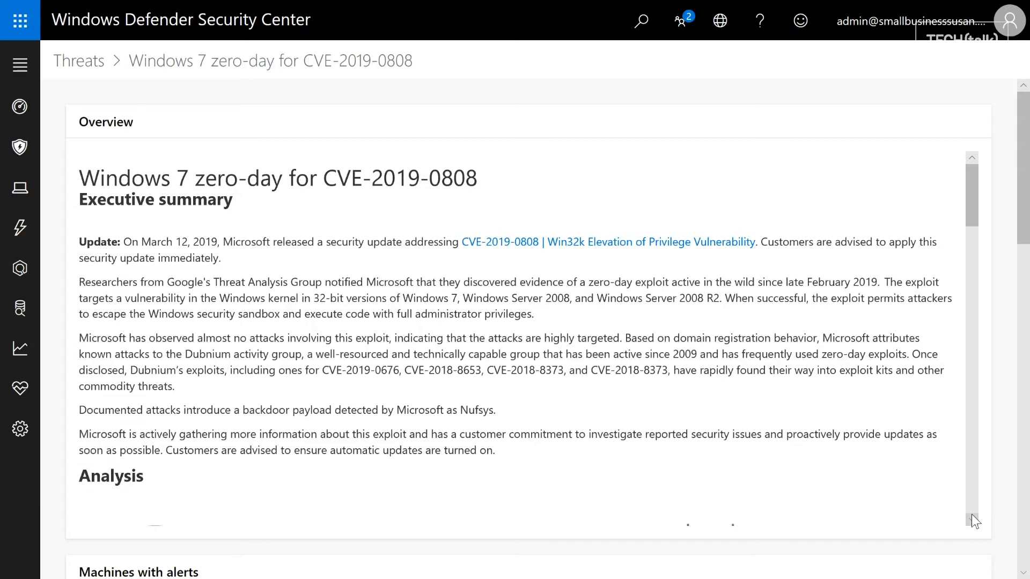
Step: Scroll through the Audit Policy categories, all showing No auditing
scroll(down, 3)
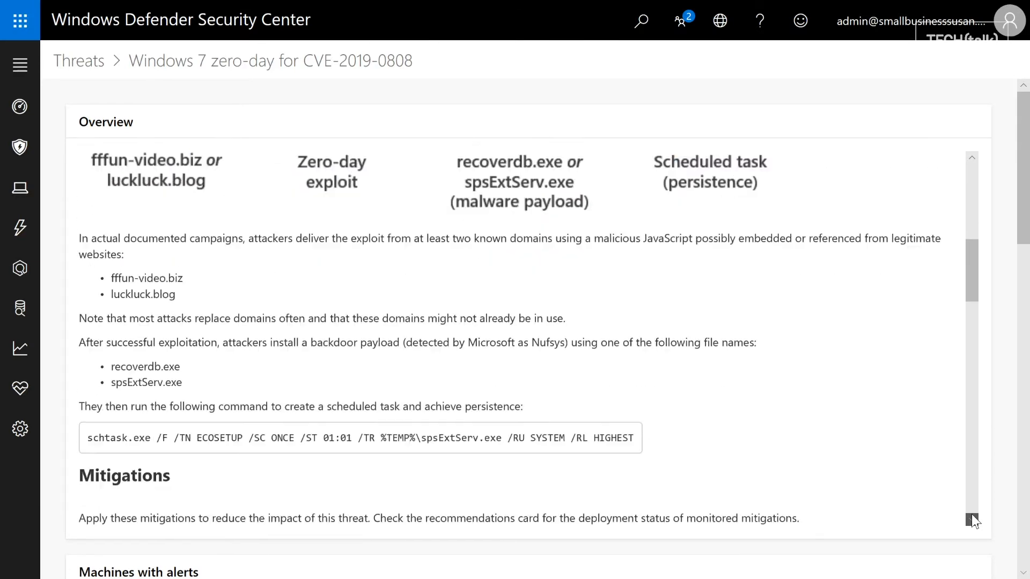
scroll(down, 3)
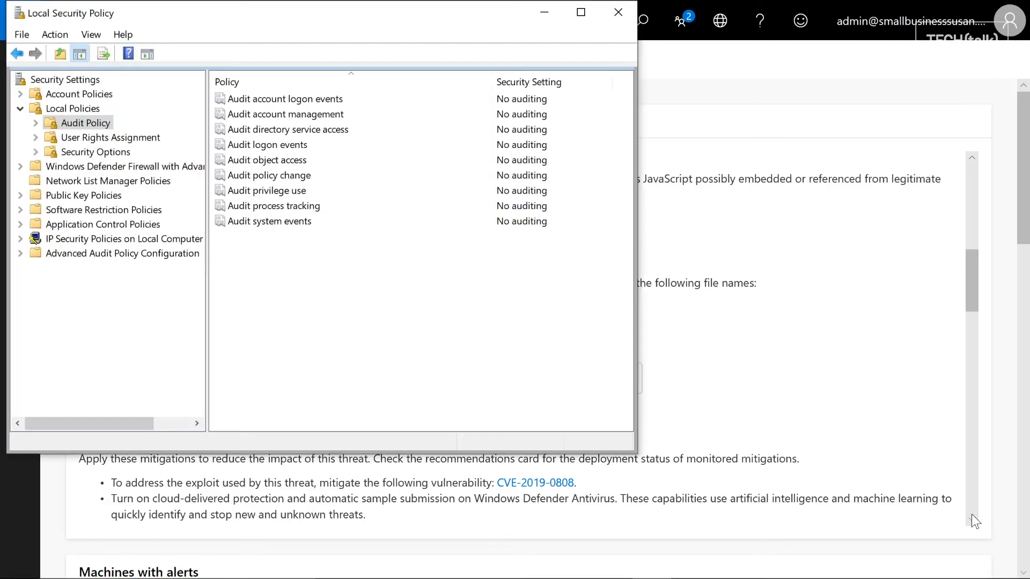
mouse_move(930, 399)
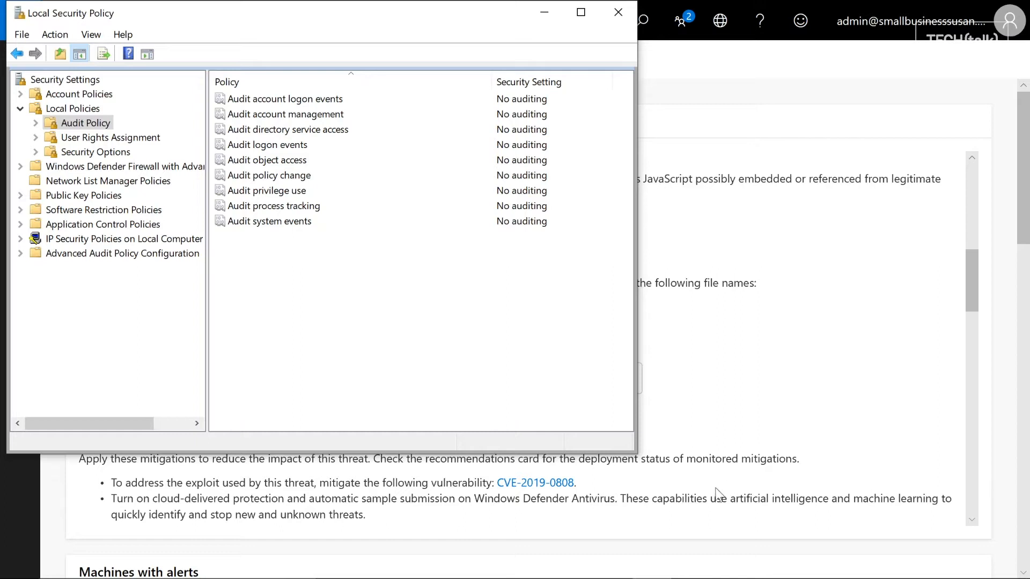
mouse_move(309, 177)
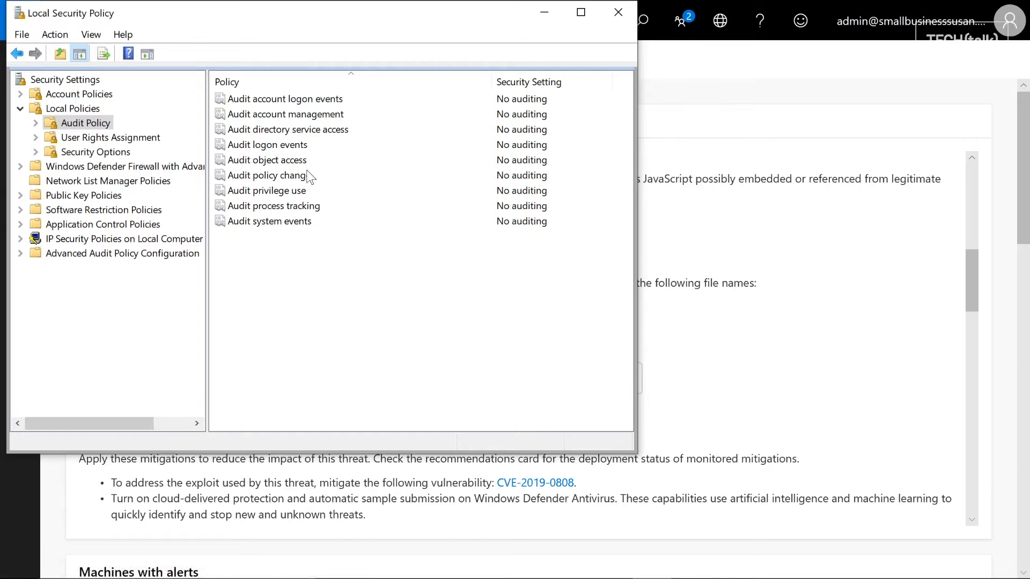
mouse_move(263, 173)
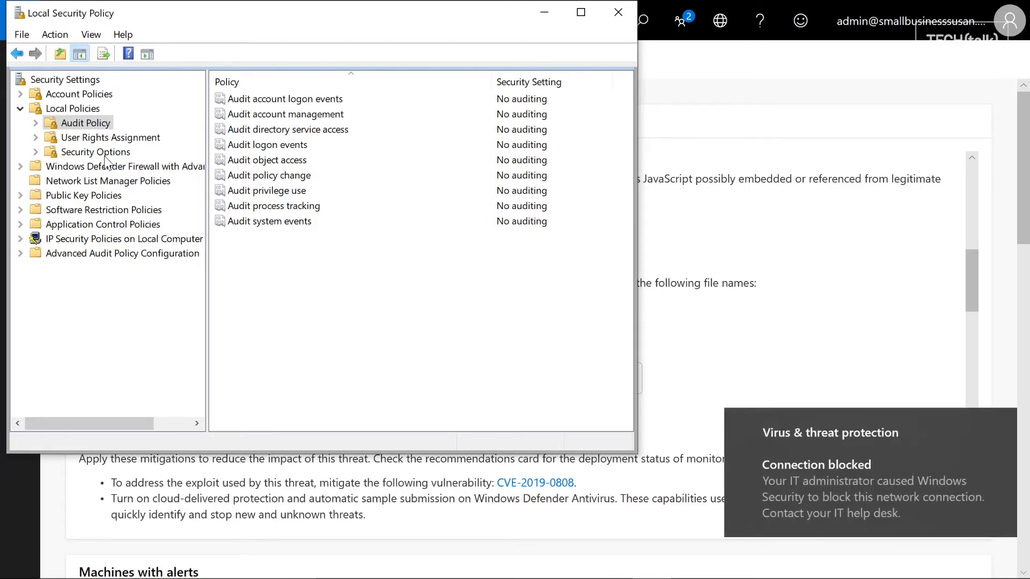
Step: View the properties of 'Audit: Force audit policy subcategory settings' under Security Options
click(96, 151)
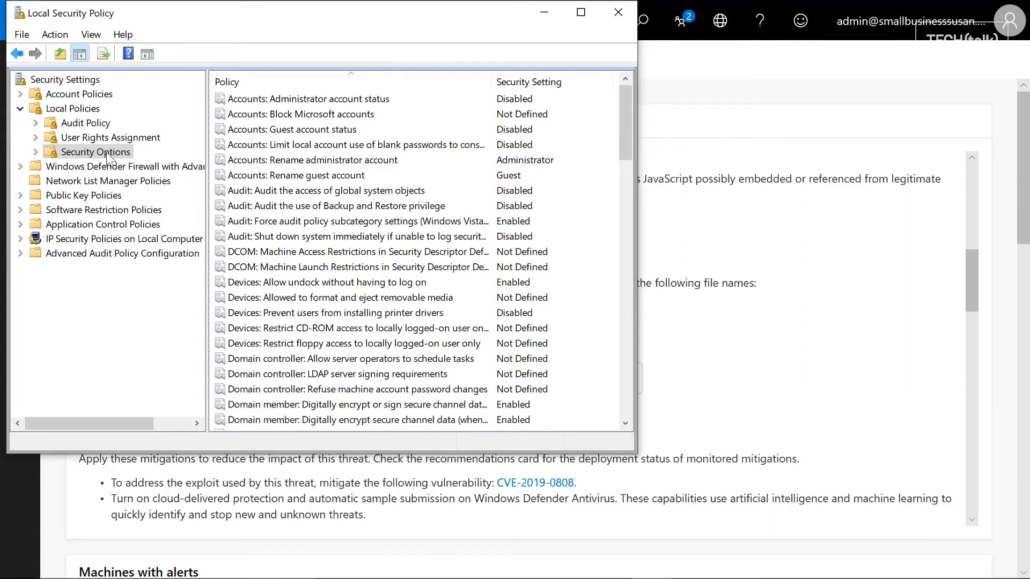
mouse_move(355, 221)
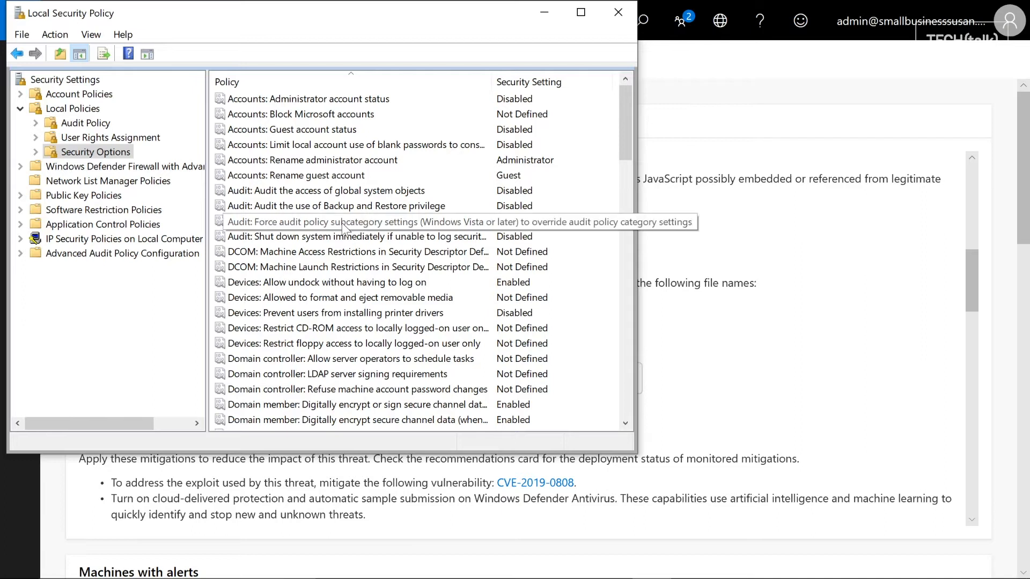
click(355, 221)
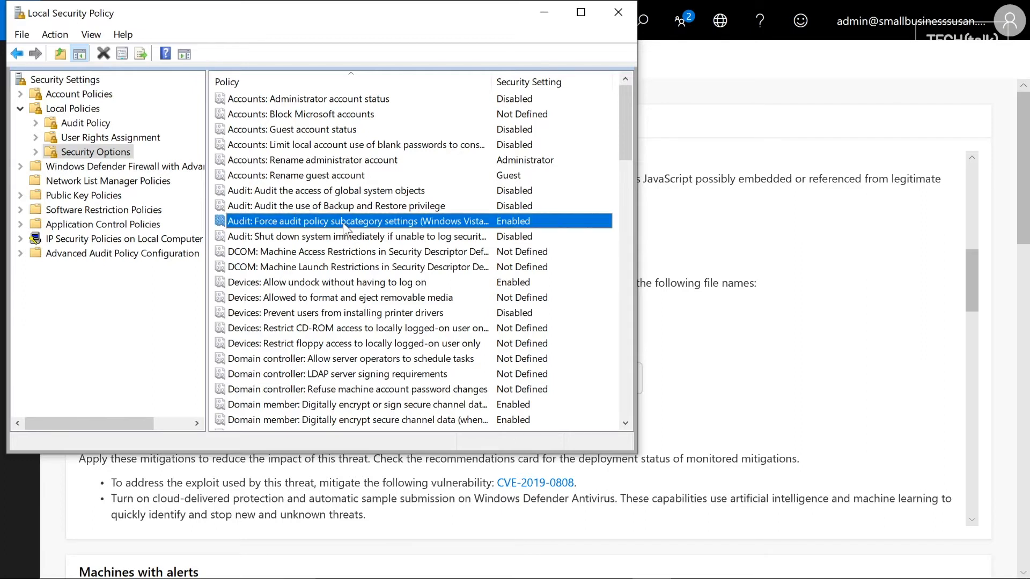
double_click(357, 221)
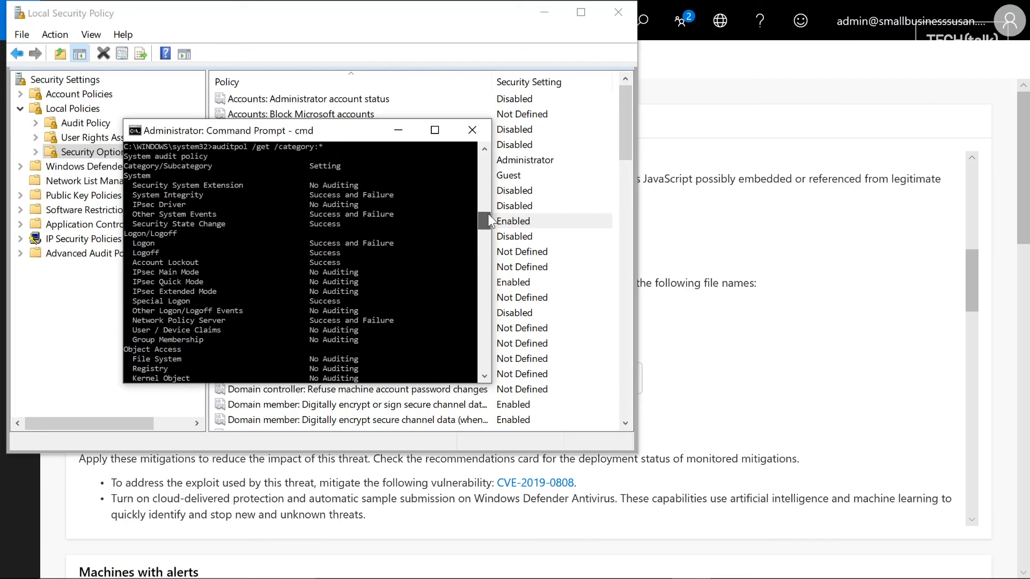
Step: Scroll the auditpol output down to the Object Access subcategories
scroll(down, 3)
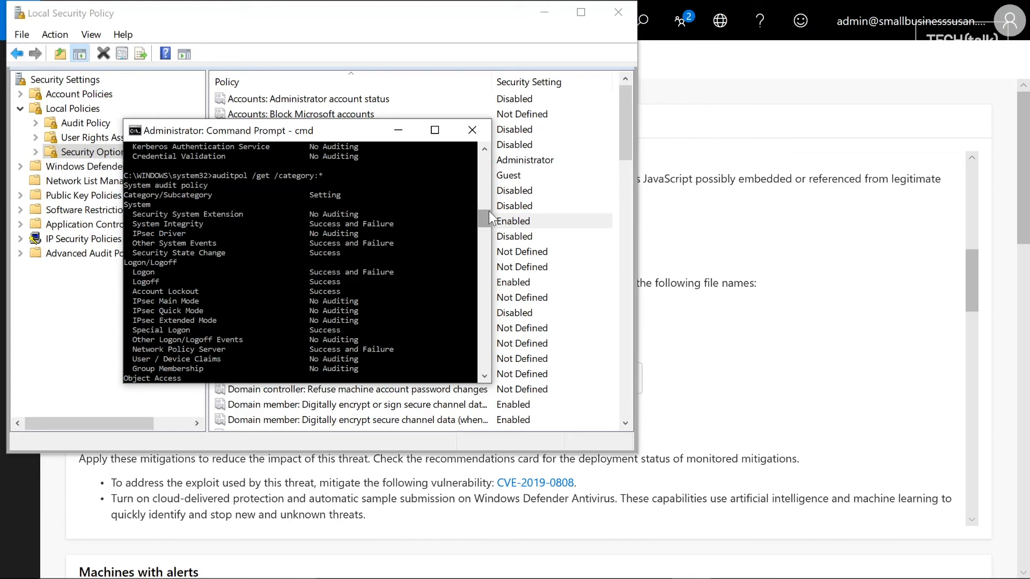
scroll(down, 3)
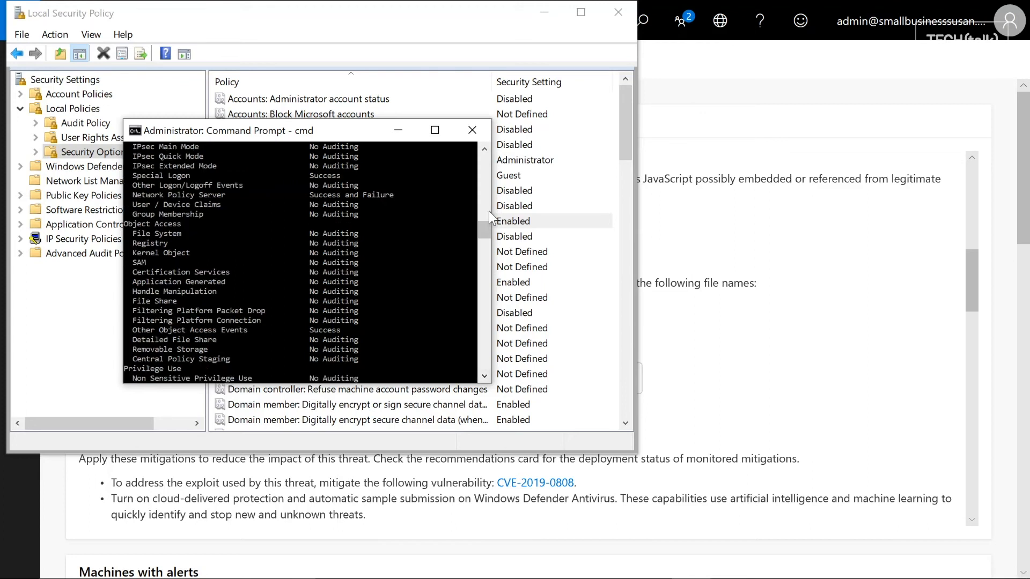